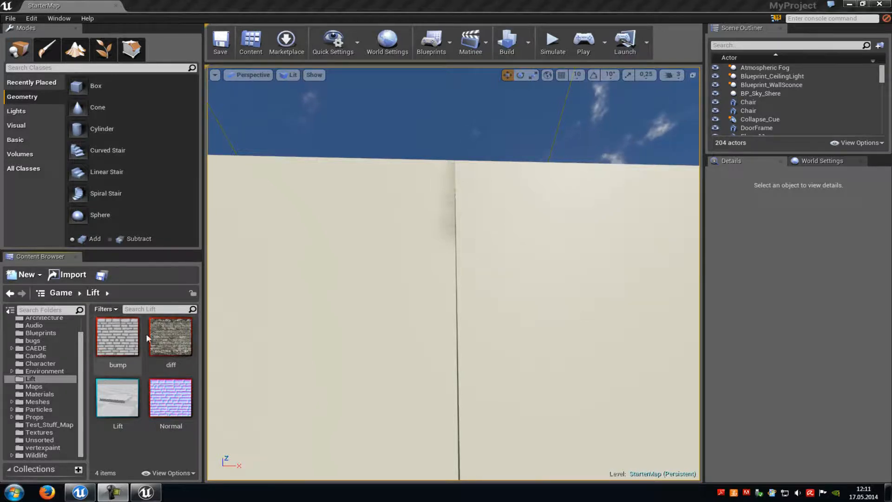
# Inspect the Normal brick texture, then leave the bump brick texture open in the Texture Editor.
pyautogui.doubleClick(171, 337)
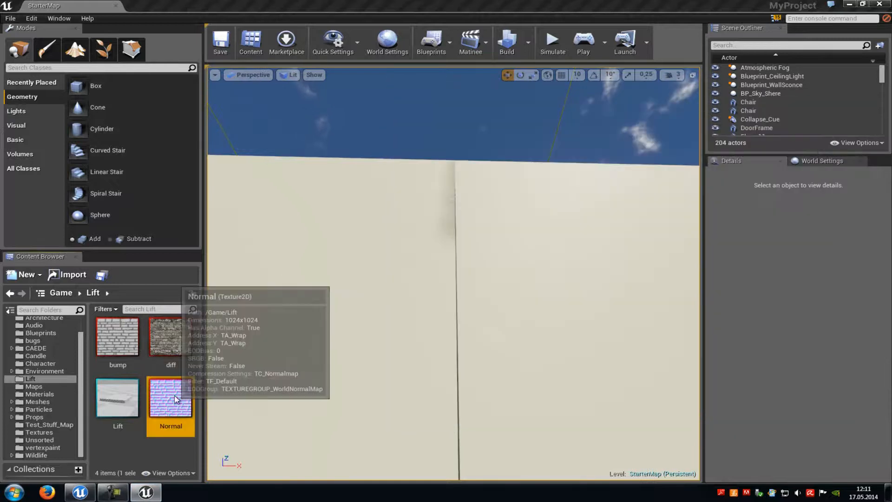
pyautogui.doubleClick(172, 398)
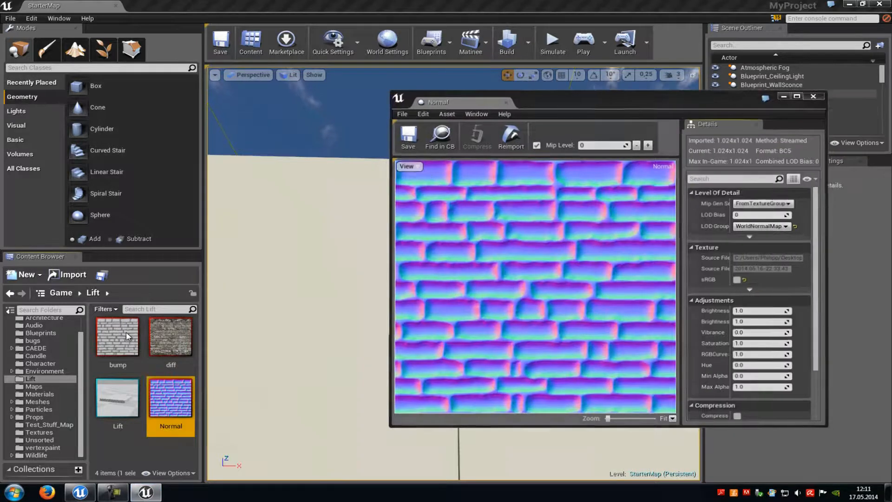
pyautogui.doubleClick(118, 337)
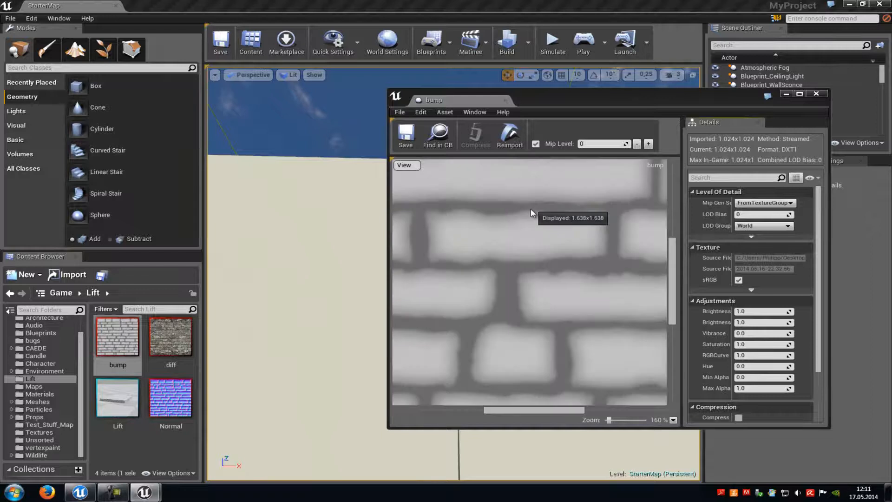